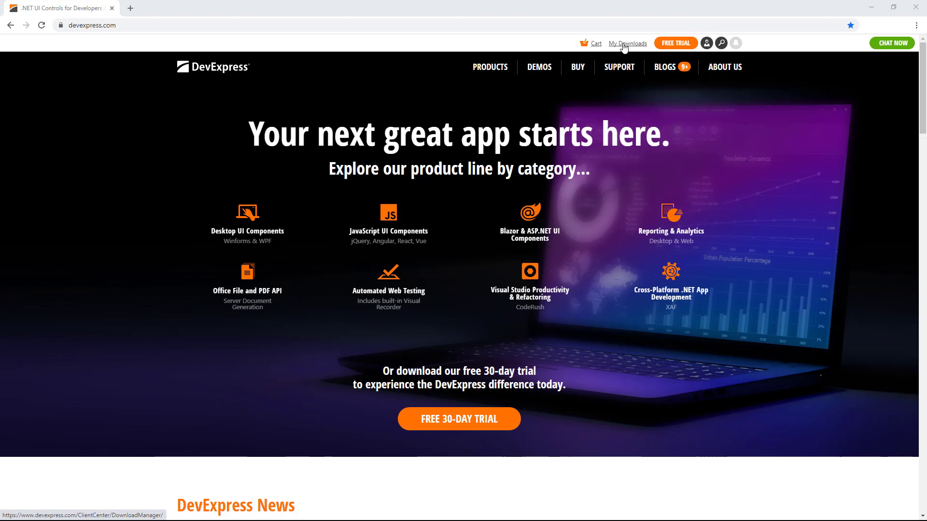
# - Open 'My Downloads' to list the account's licensed products and available versions
pyautogui.click(628, 43)
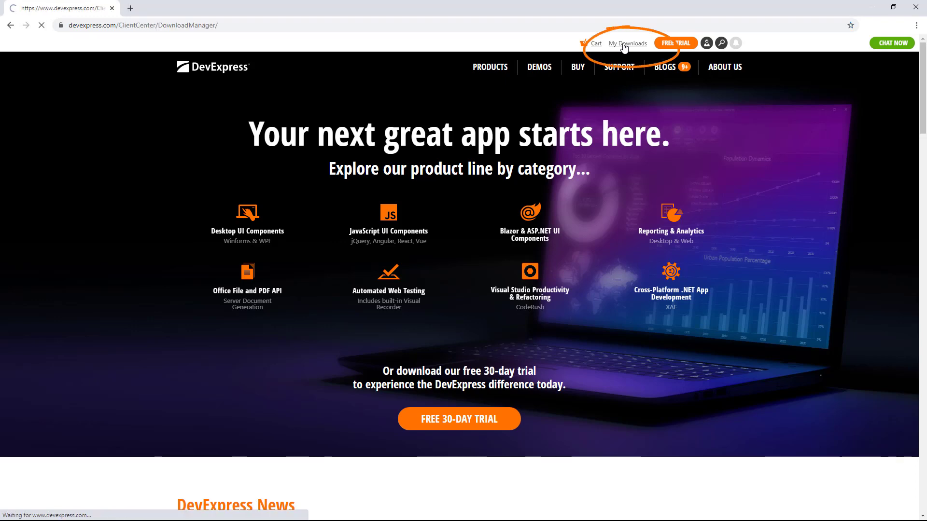
pyautogui.click(627, 43)
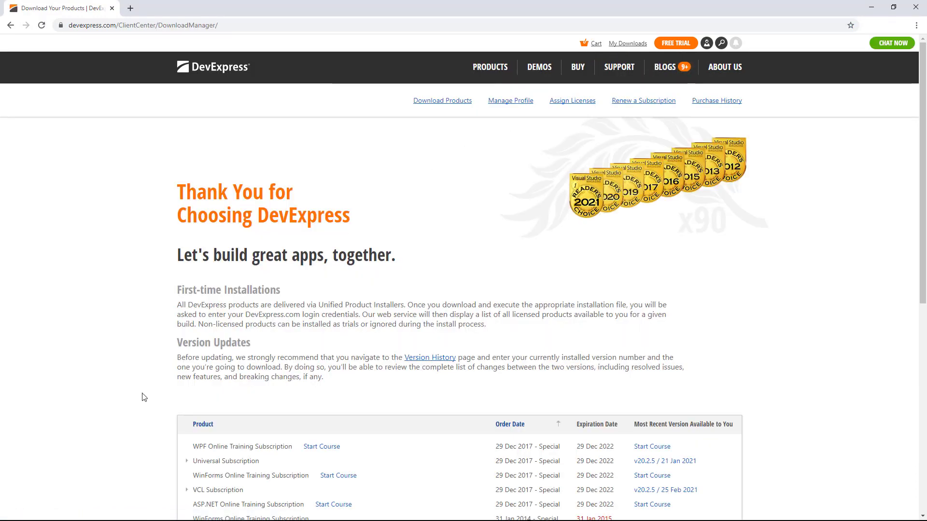
# - Expand the Universal Subscription downloads and select version v20.1.3
pyautogui.scroll(-3)
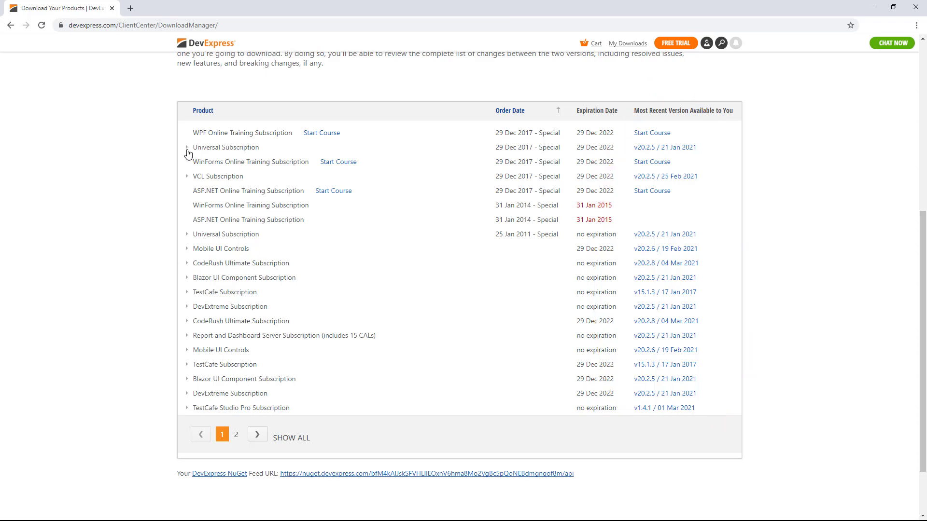
pyautogui.click(187, 147)
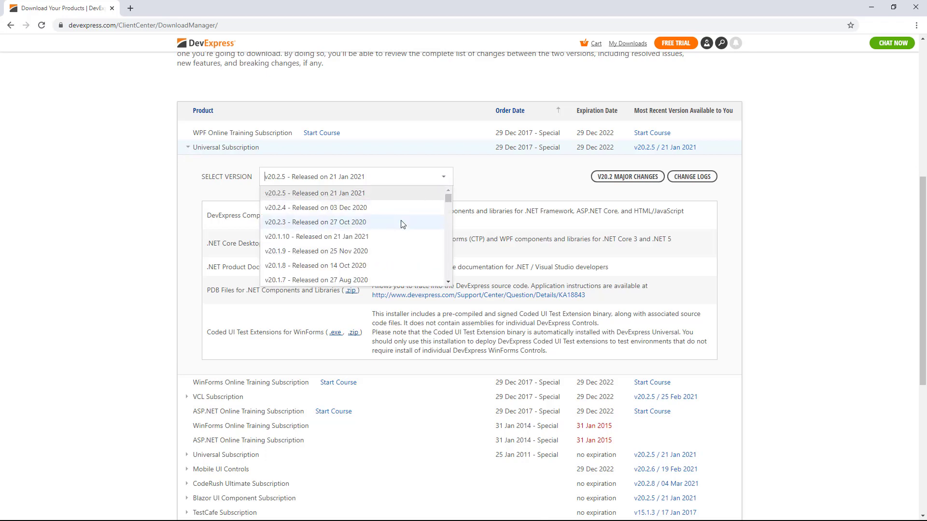
pyautogui.scroll(-3)
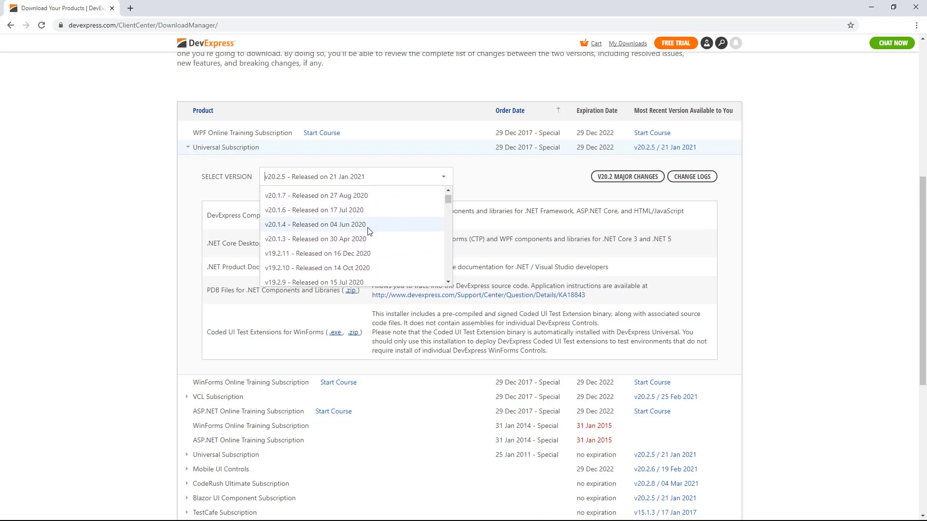
pyautogui.click(315, 239)
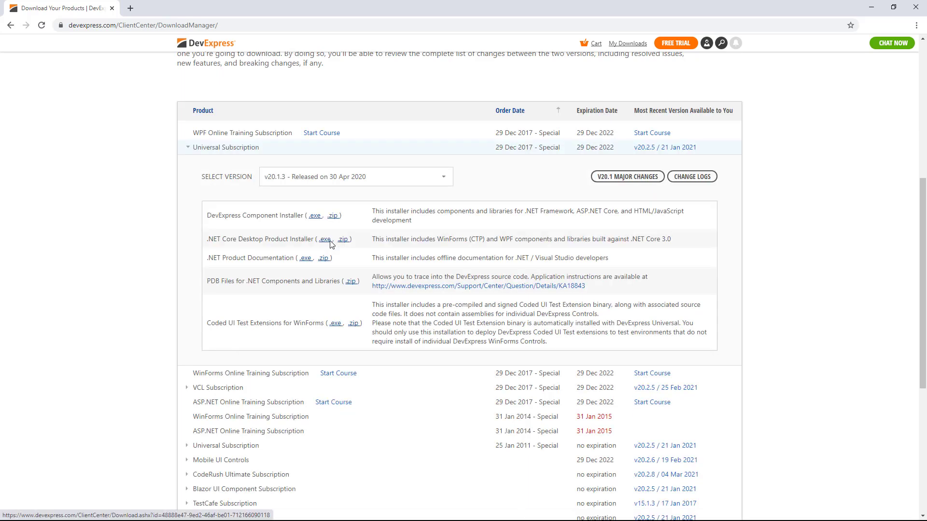
# - Download and install the v20.1.3 installer, then start a new Visual Studio 2019 project
pyautogui.click(314, 215)
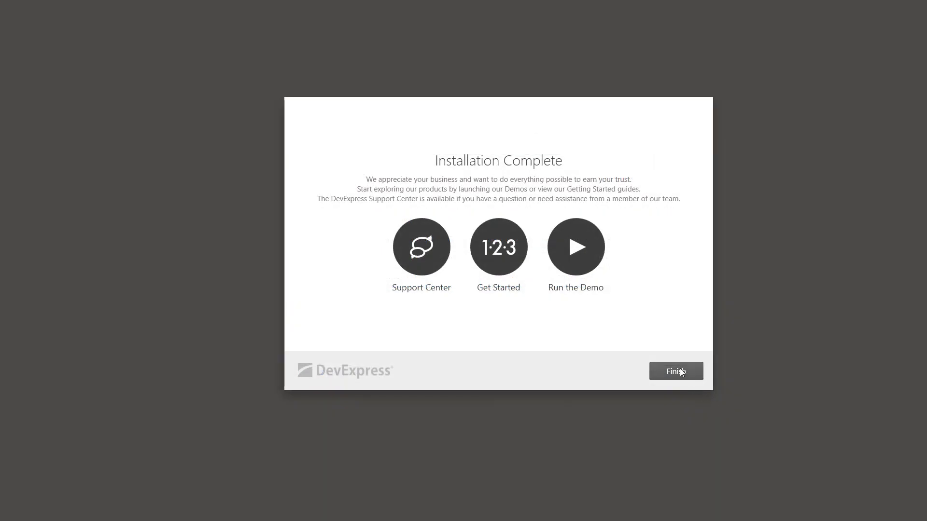
pyautogui.click(676, 372)
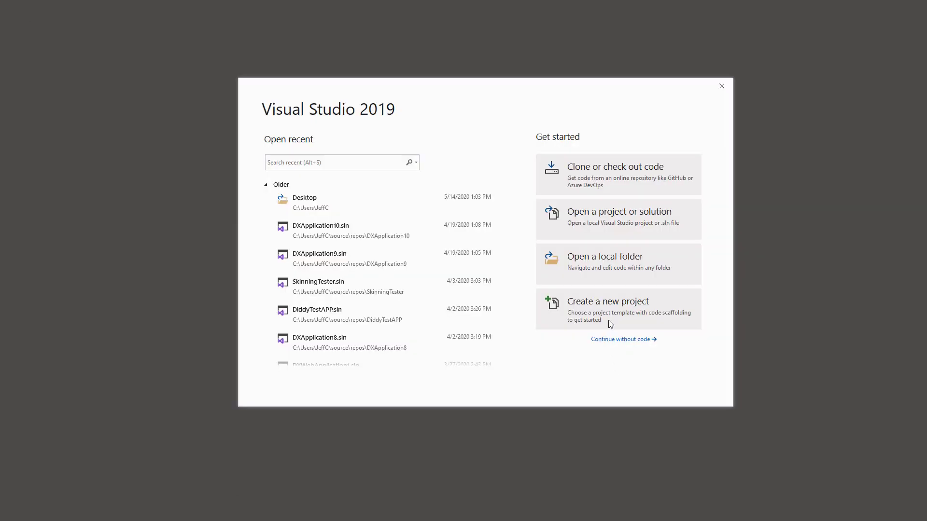
pyautogui.moveTo(613, 308)
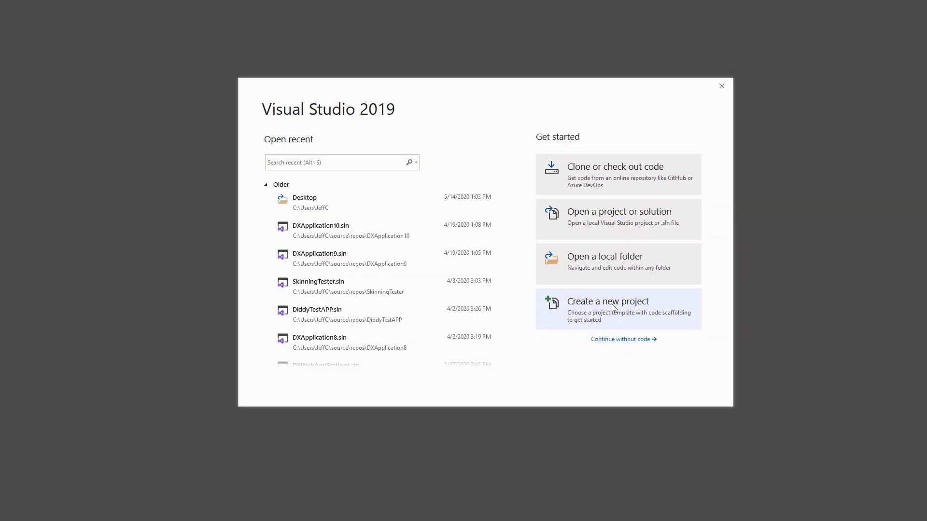
pyautogui.click(608, 301)
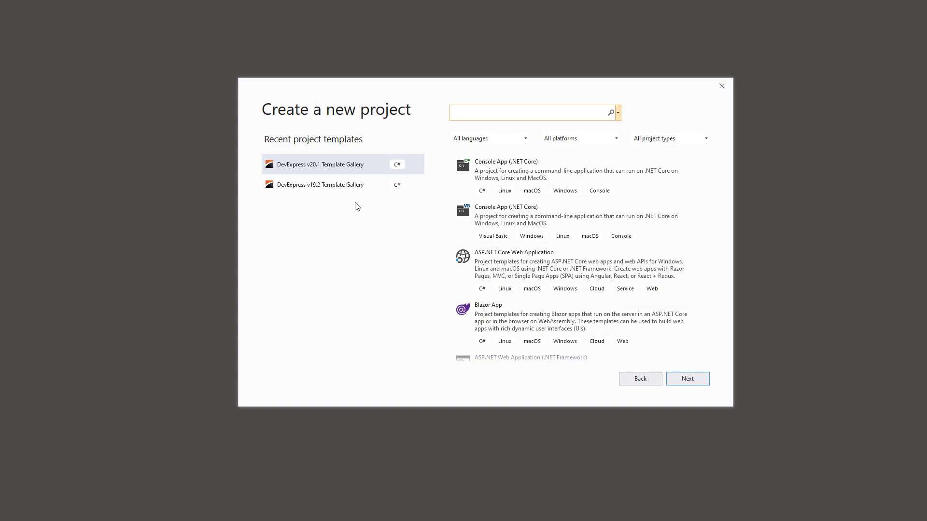
# - Create project DXApplication11 from the DevExpress v20.1 Template Gallery template
pyautogui.click(686, 379)
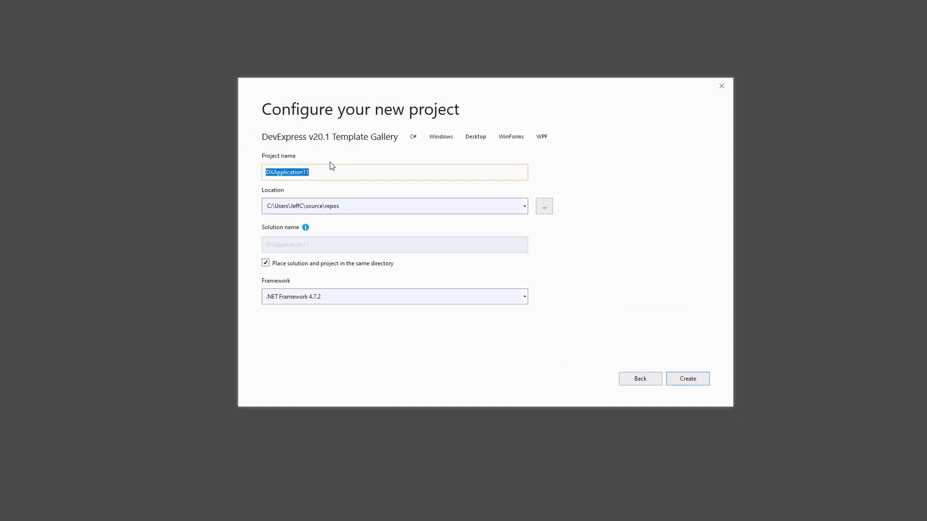
pyautogui.moveTo(687, 379)
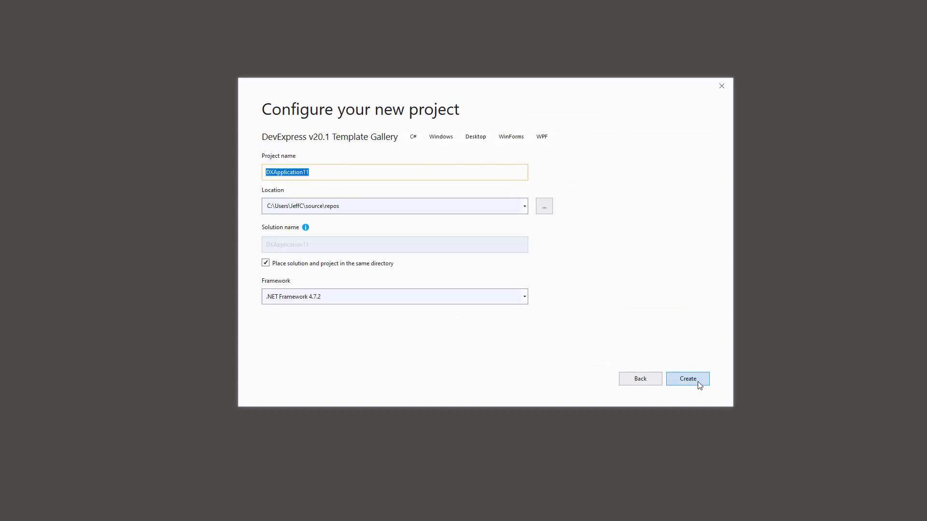
pyautogui.click(687, 378)
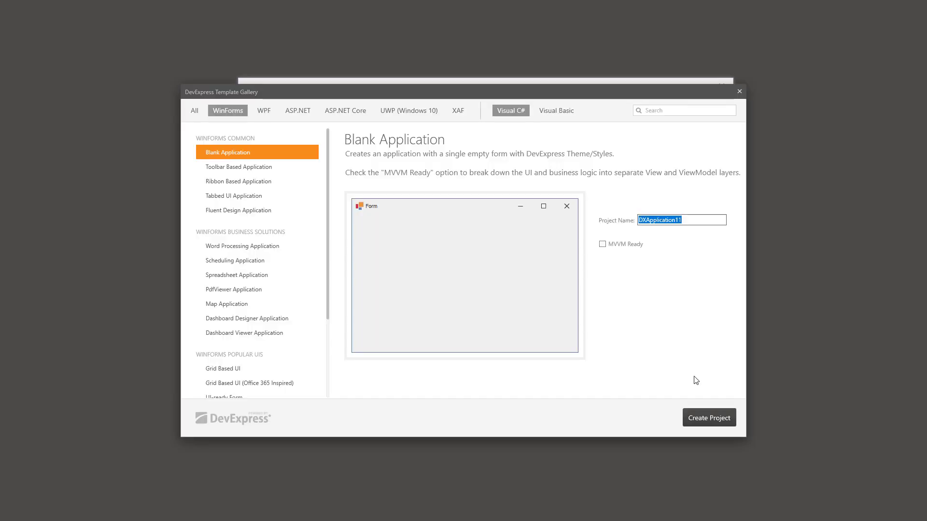
pyautogui.moveTo(620, 329)
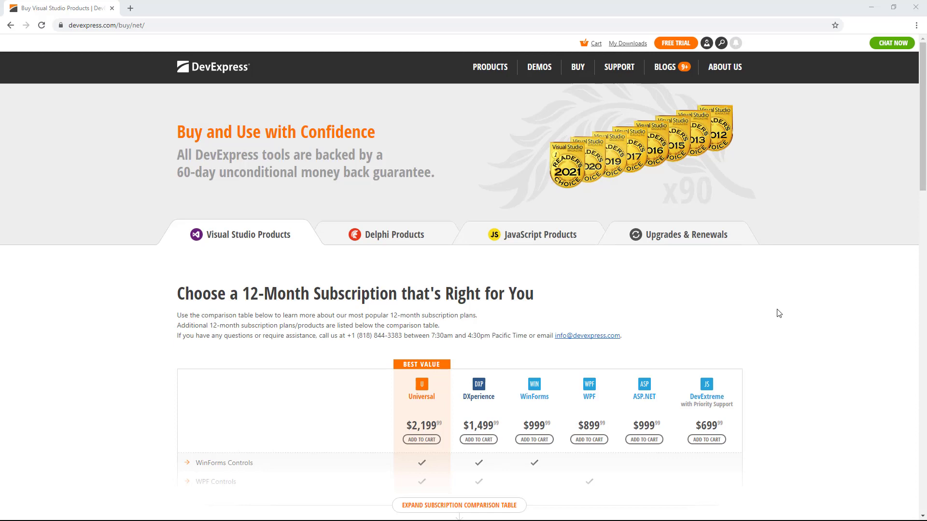
# - Scroll the Buy page down to the renewal prices, then open DevExpress's YouTube channel
pyautogui.scroll(-3)
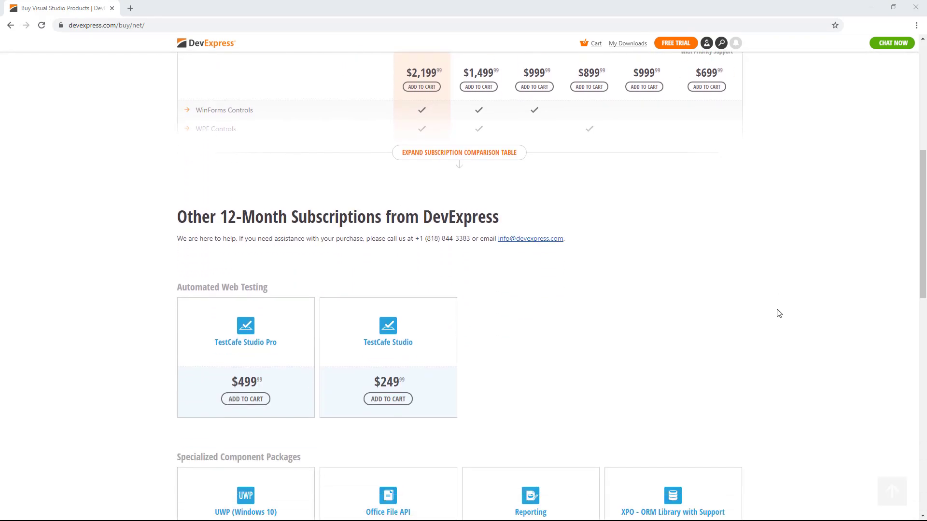
pyautogui.scroll(-3)
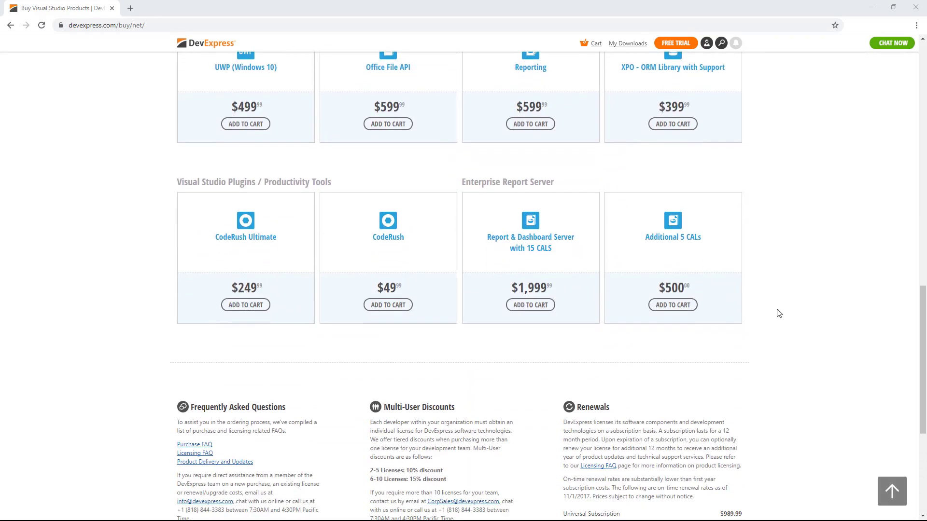
pyautogui.scroll(-3)
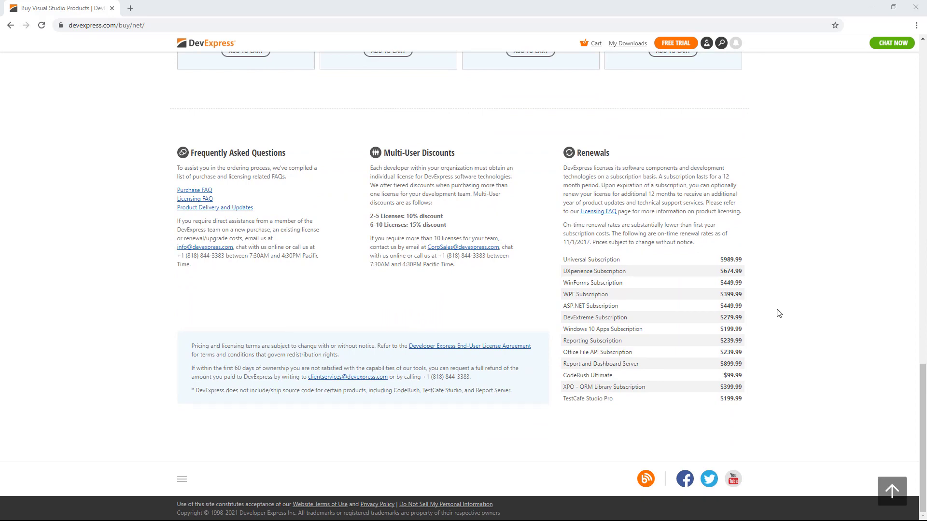
pyautogui.click(732, 479)
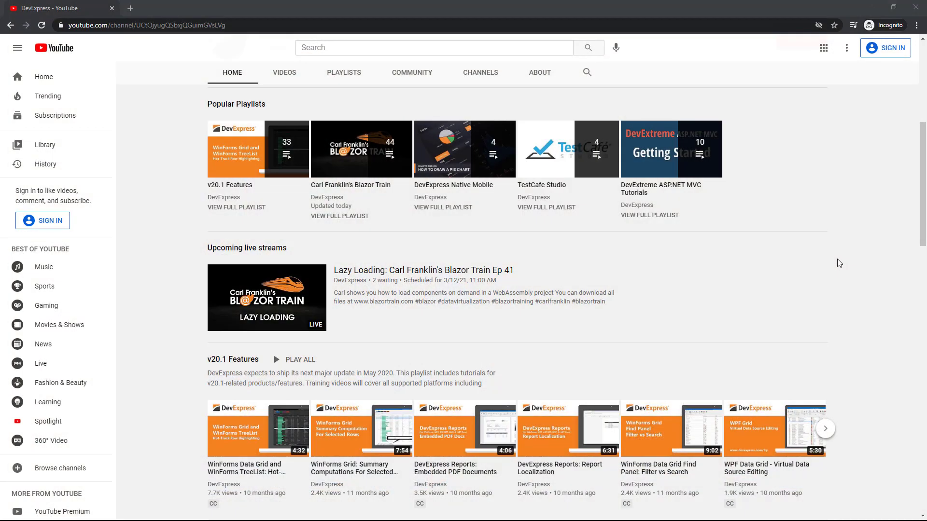
pyautogui.scroll(-3)
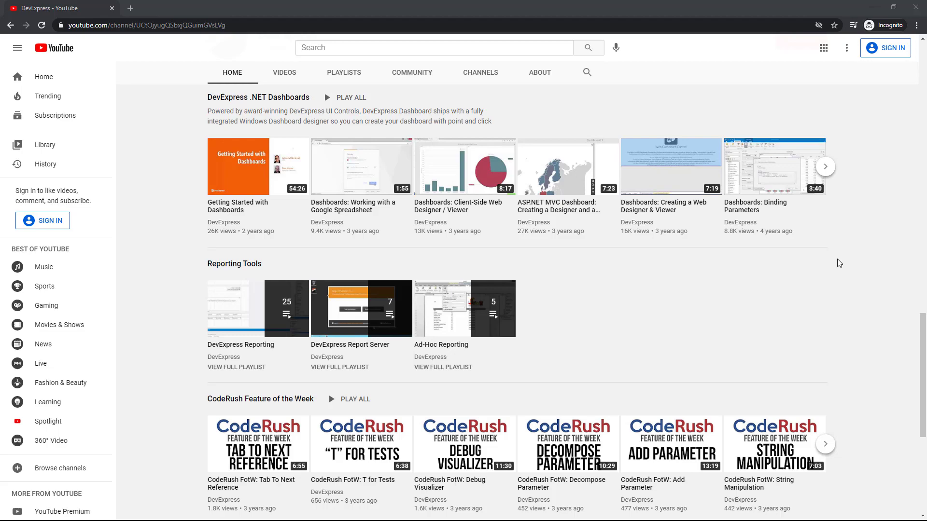
pyautogui.scroll(-3)
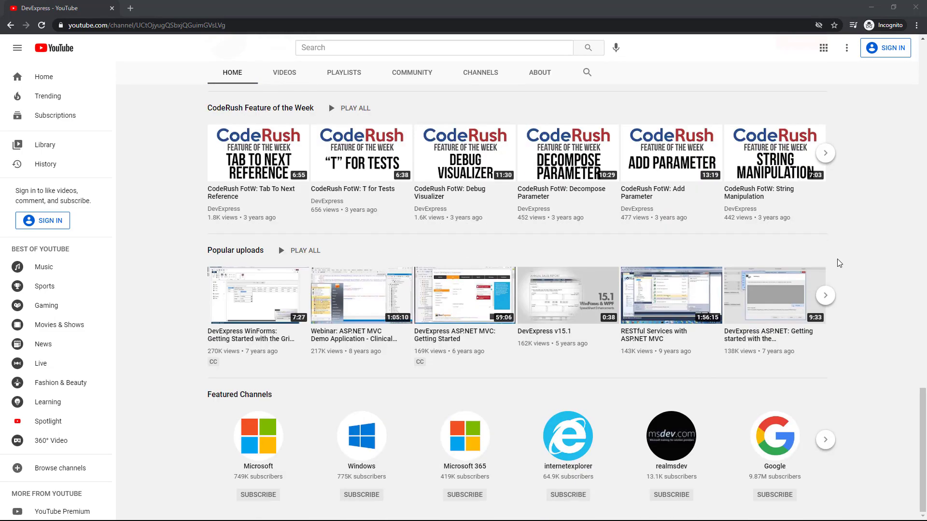